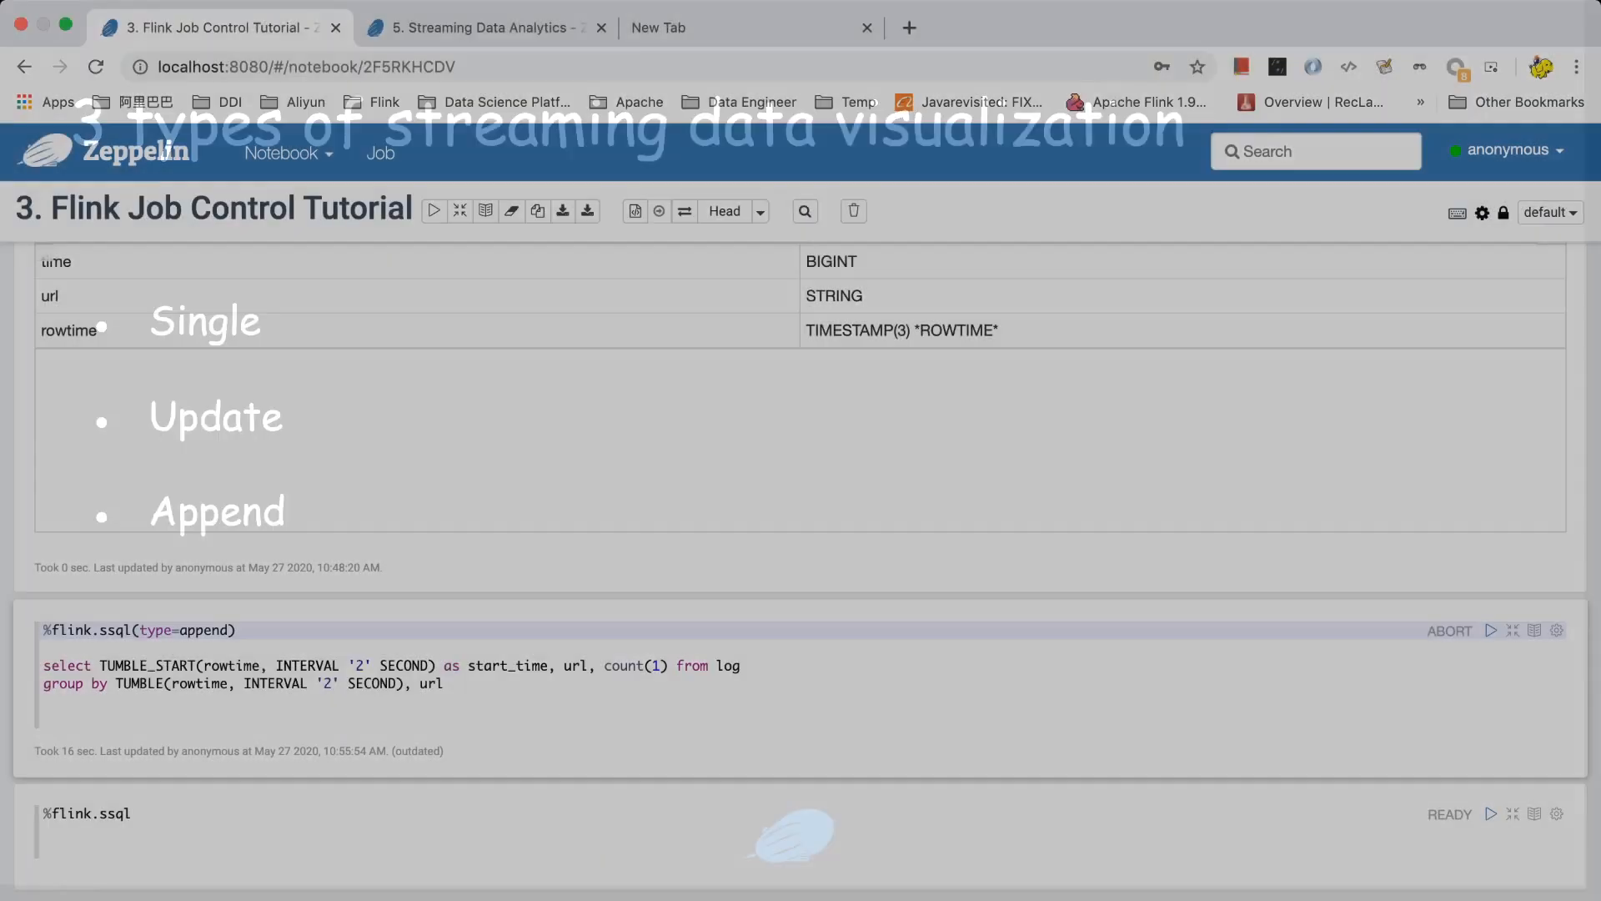
Run the %flink.ssql(type=append) URL-count paragraph as a streaming Flink job.
{"action": "scroll", "scroll_direction": "up", "scroll_amount": 3}
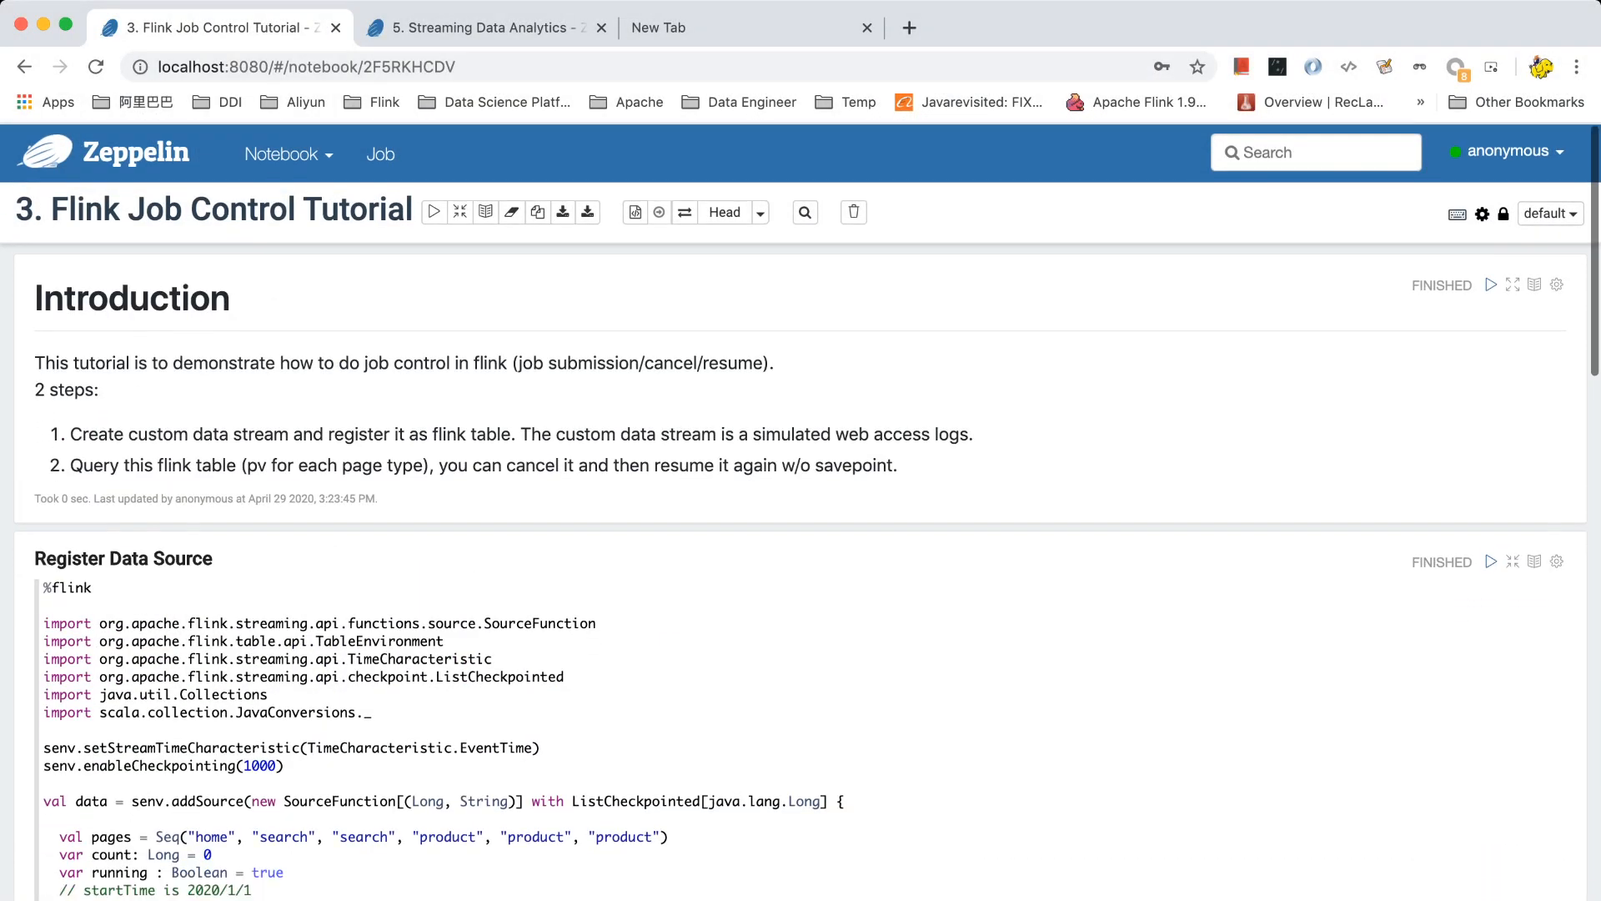
{"action": "scroll", "scroll_direction": "down", "scroll_amount": 3}
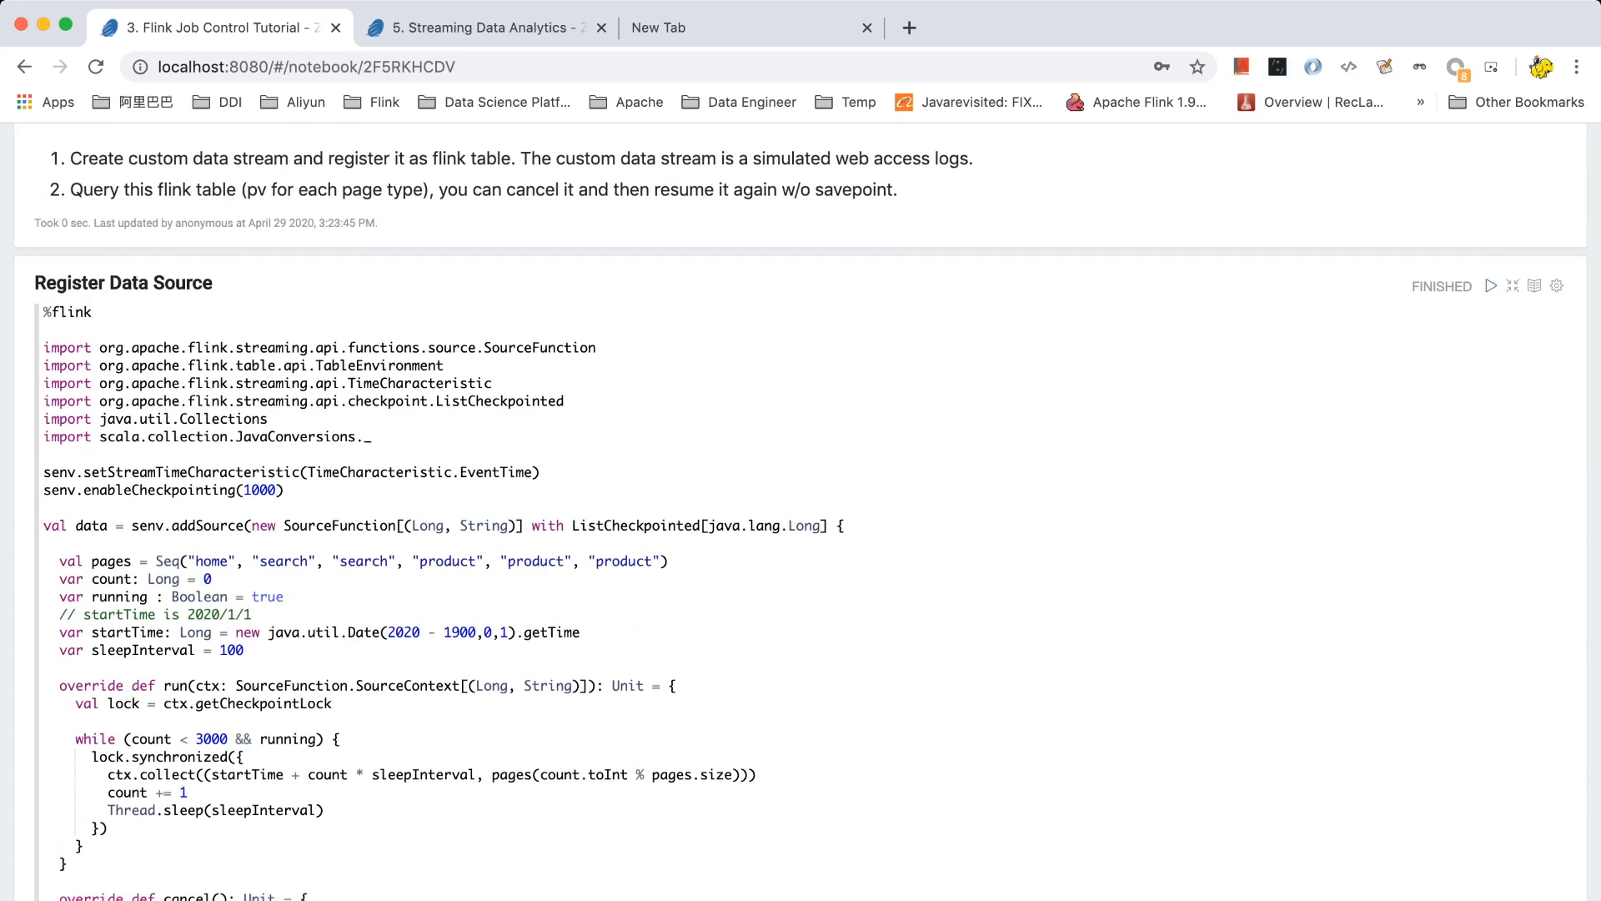
{"action": "scroll", "scroll_direction": "down", "scroll_amount": 3}
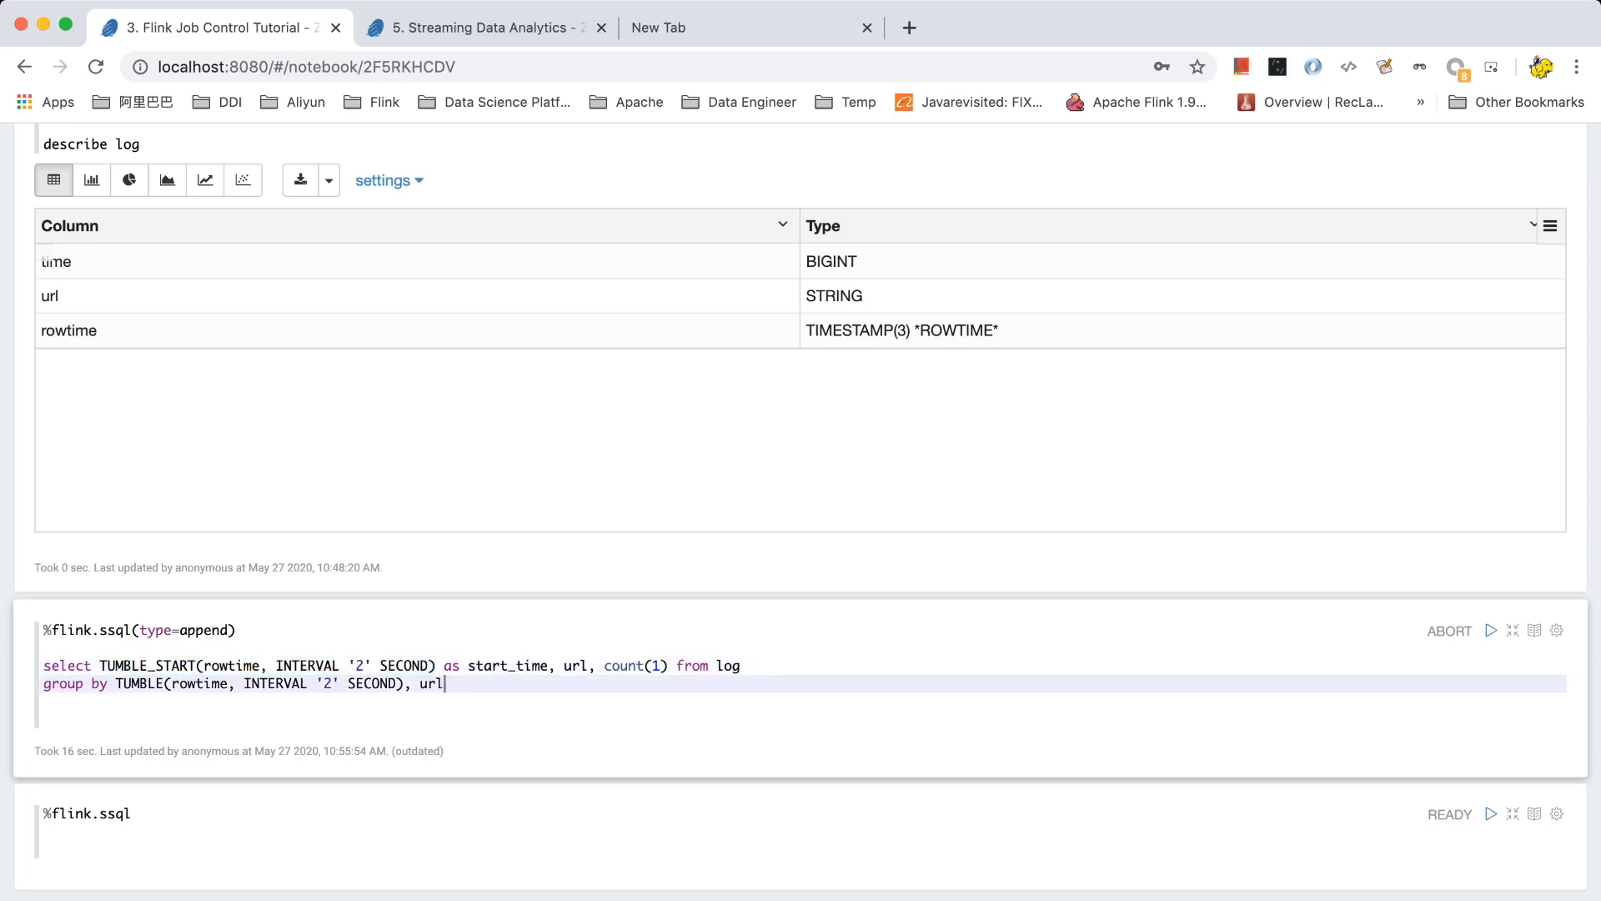
{"action": "left_click", "coordinate": [1492, 630]}
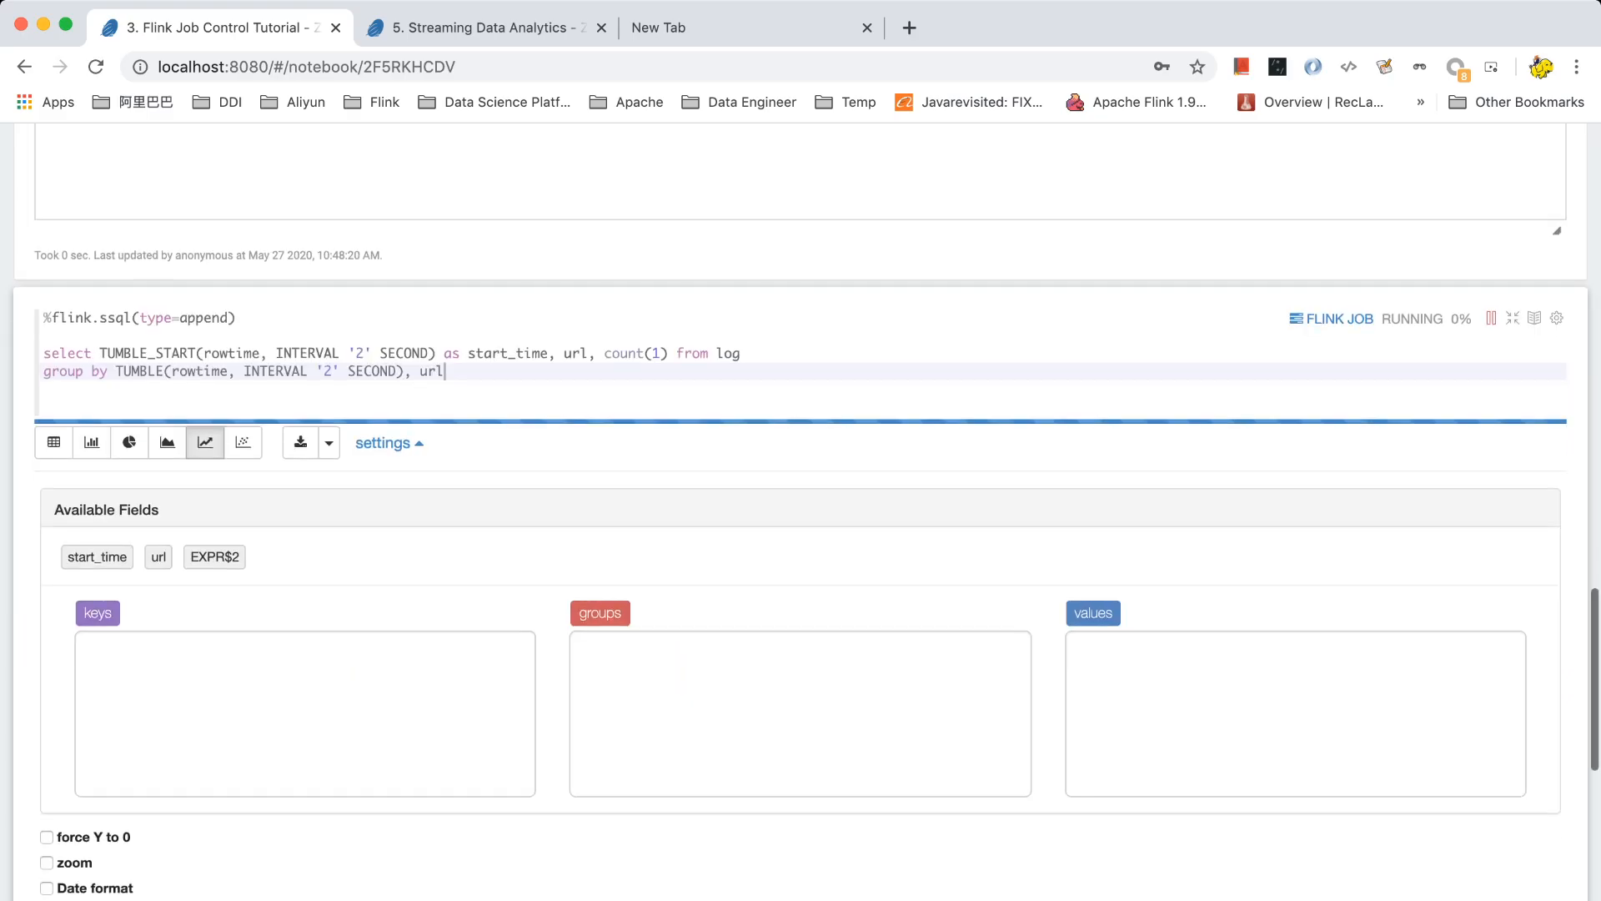
{"action": "scroll", "scroll_direction": "down", "scroll_amount": 3}
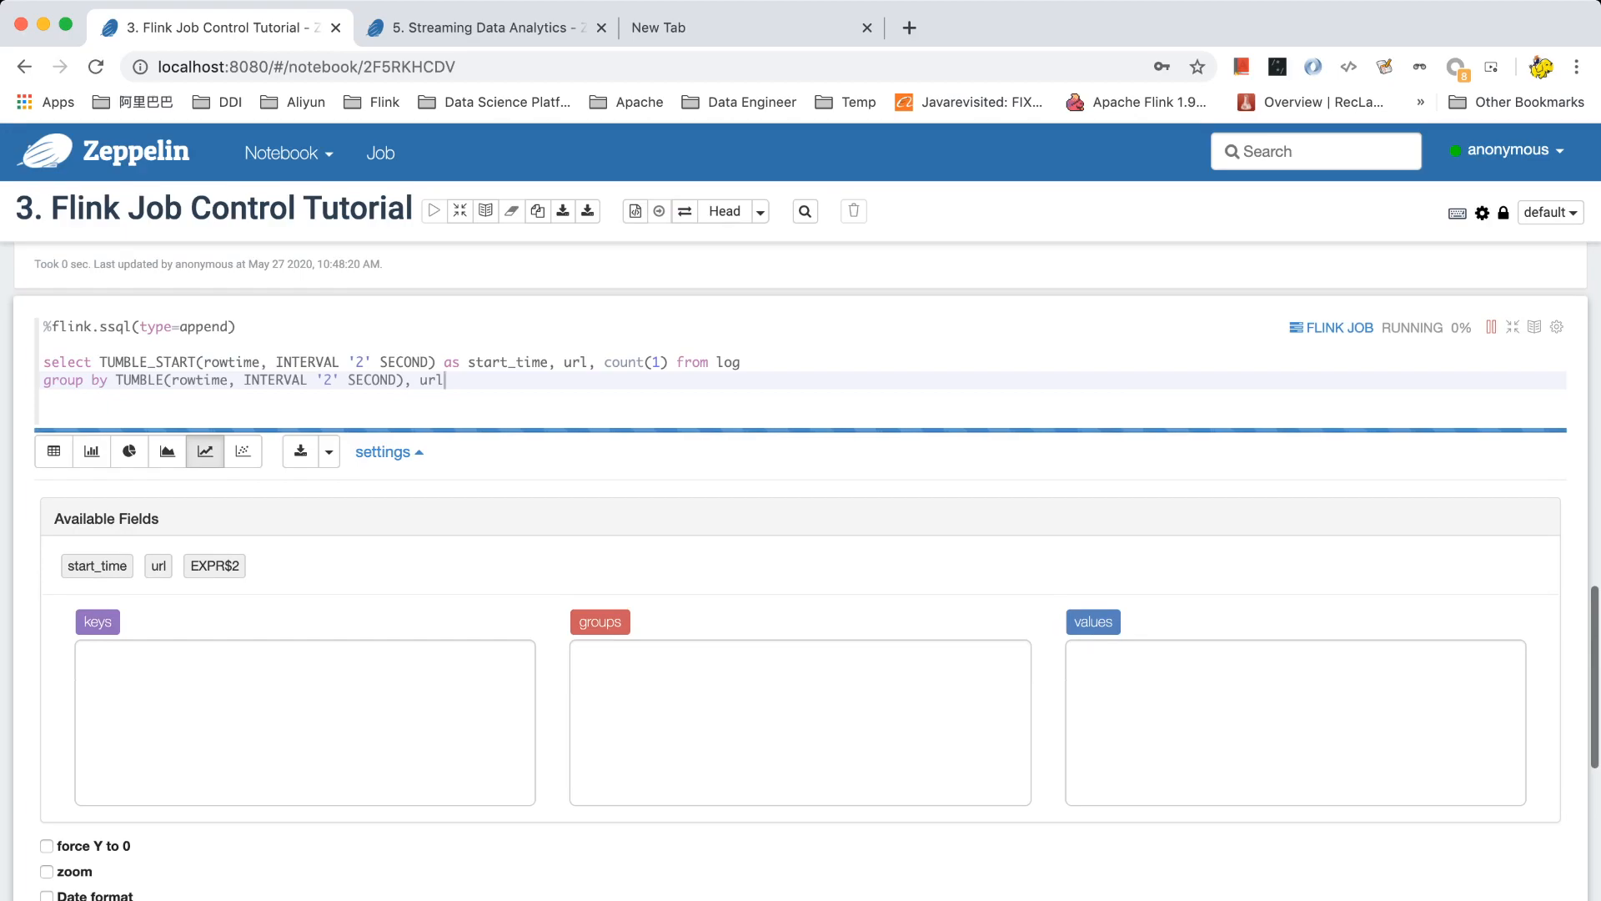
{"action": "scroll", "scroll_direction": "down", "scroll_amount": 3}
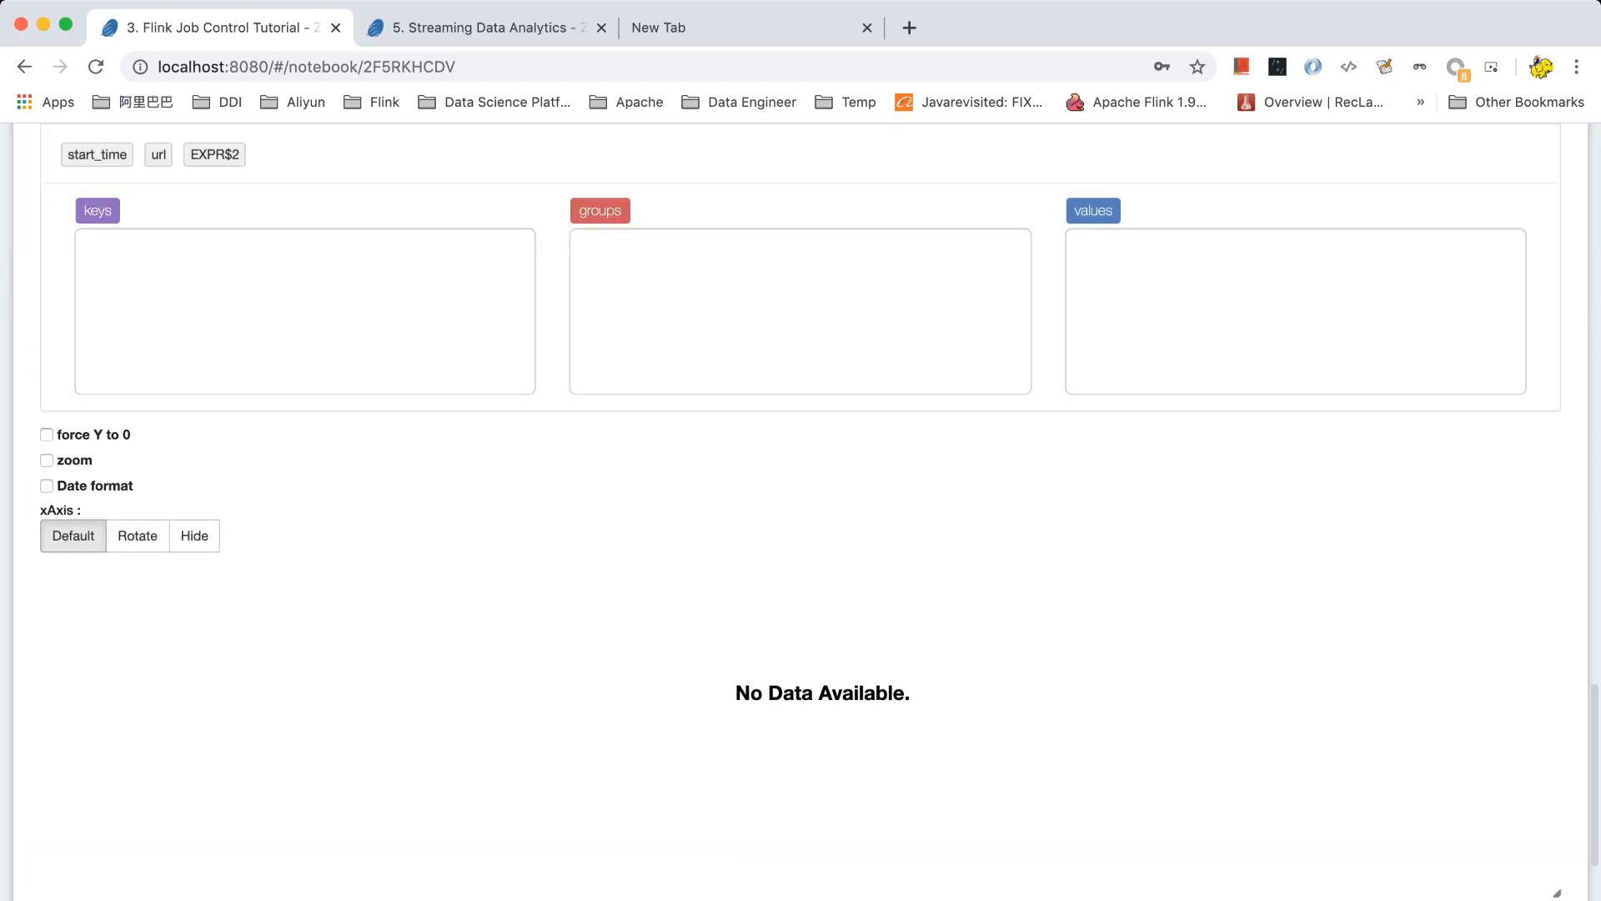
{"action": "scroll", "scroll_direction": "down", "scroll_amount": 3}
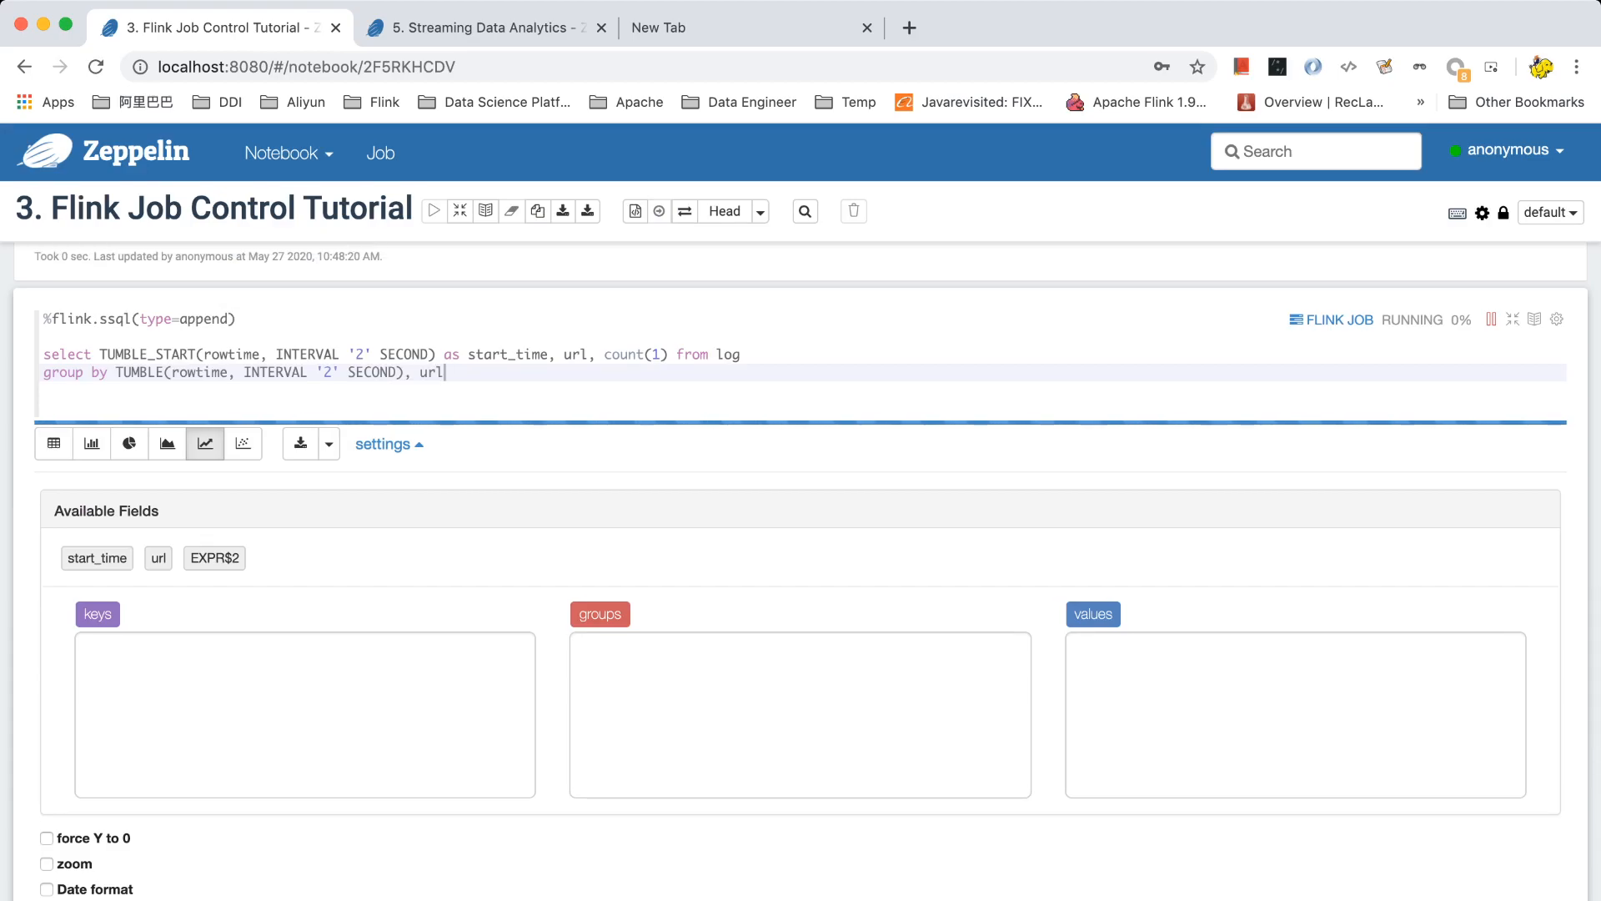
{"action": "scroll", "scroll_direction": "down", "scroll_amount": 3}
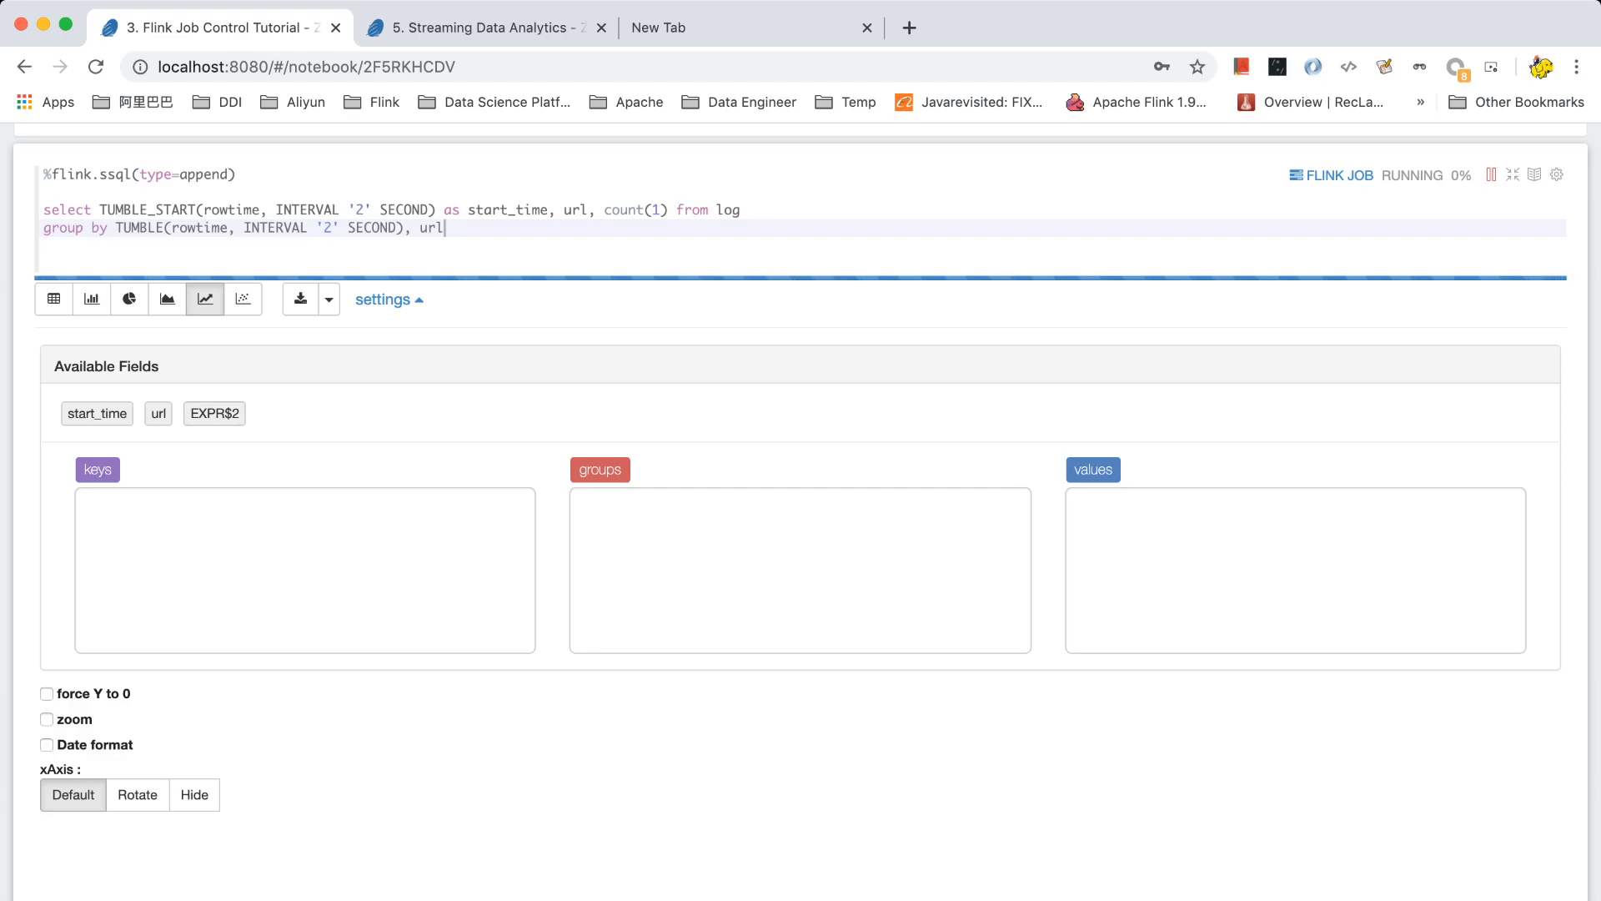
{"action": "mouse_move", "coordinate": [204, 299]}
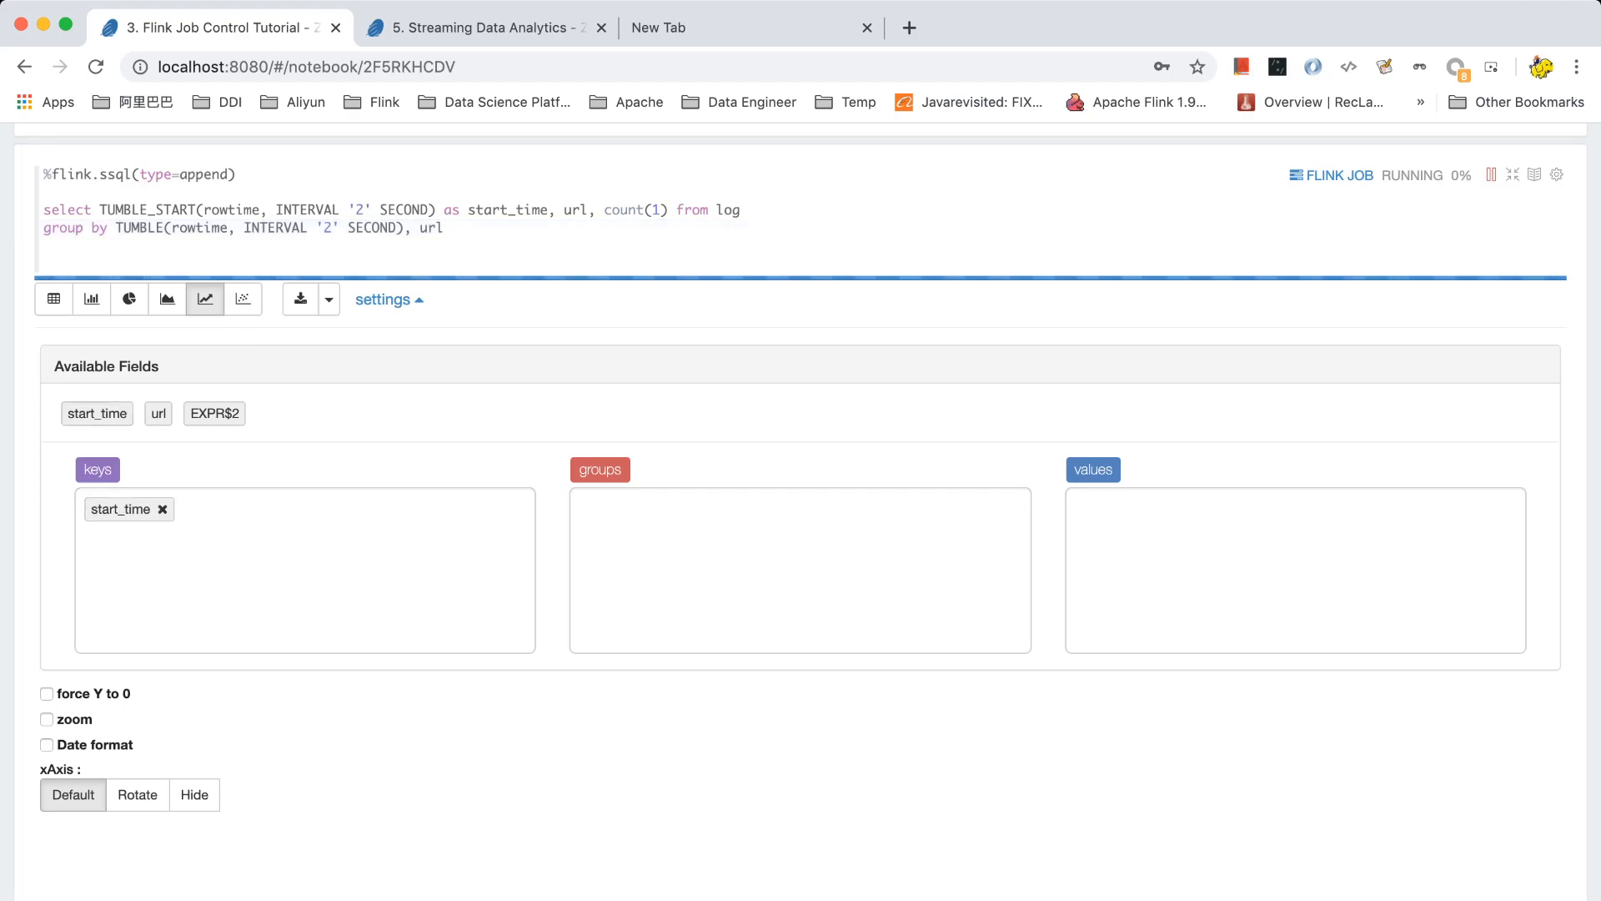
Cancel the streaming job and set the line chart to start_time key, url group, summed EXPR$2 value.
{"action": "left_click", "coordinate": [161, 509]}
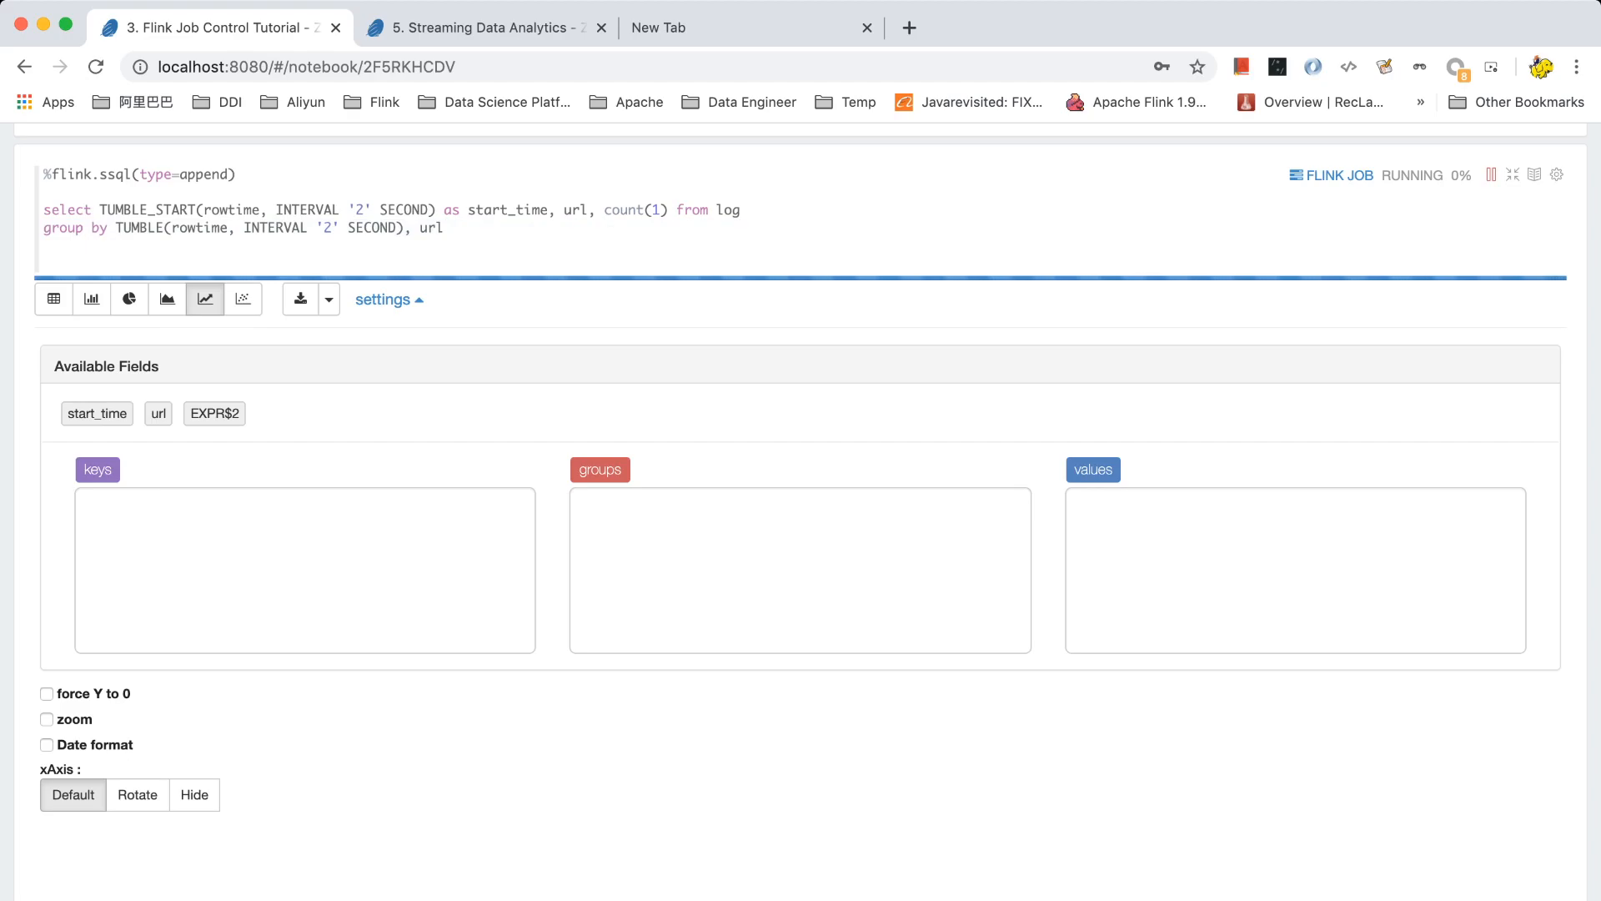
{"action": "left_click", "coordinate": [1491, 174]}
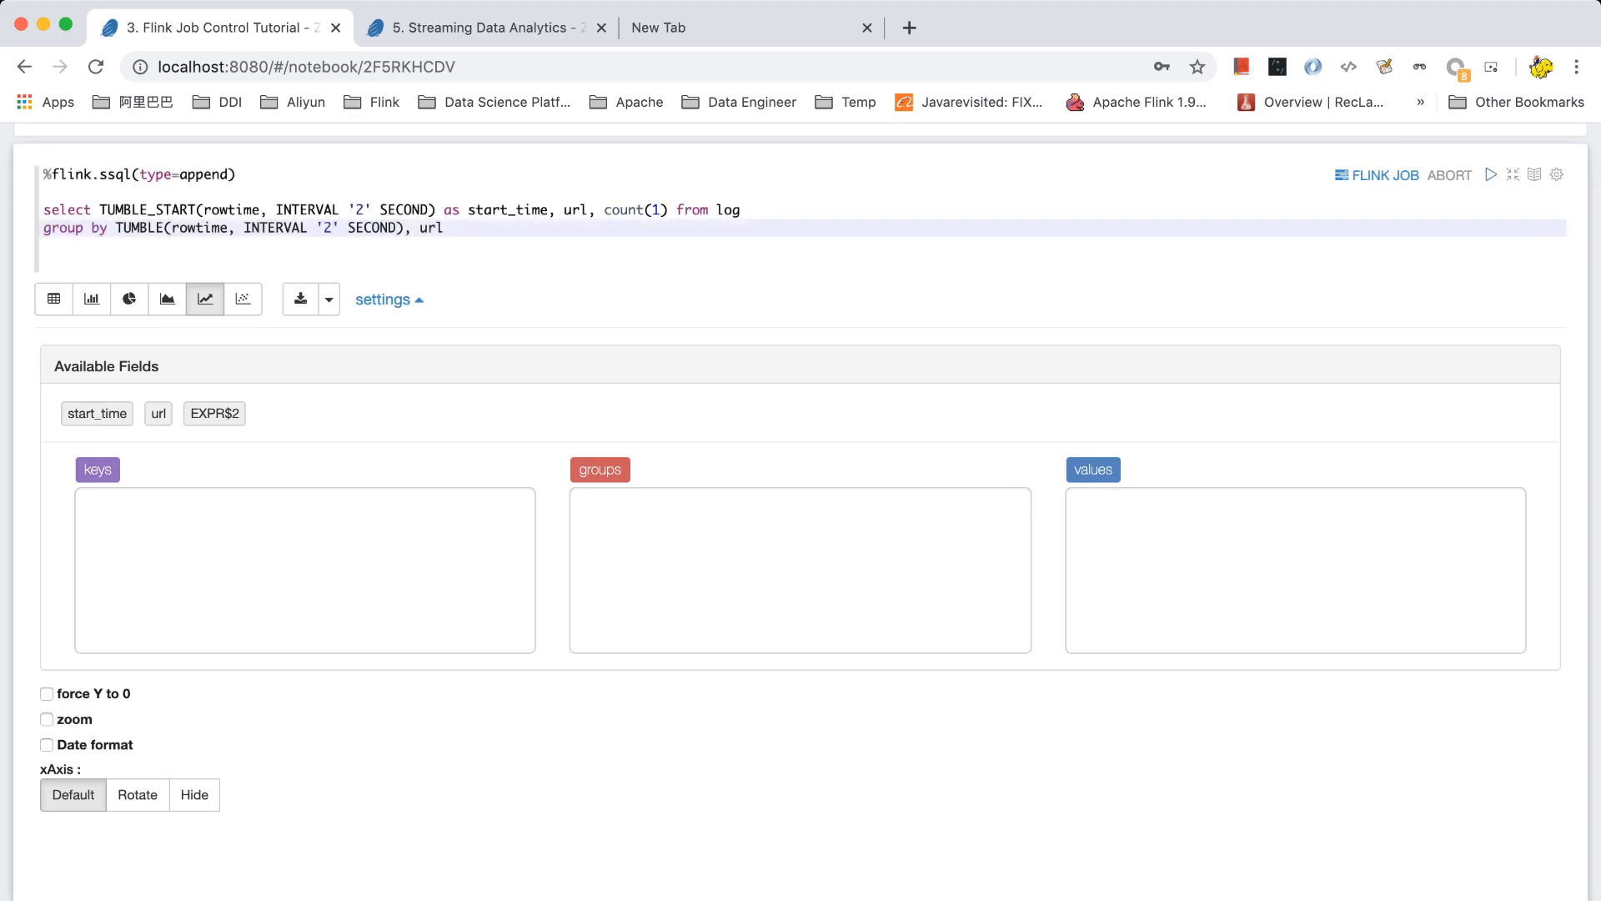
{"action": "left_click_drag", "start_coordinate": [97, 413], "coordinate": [127, 541]}
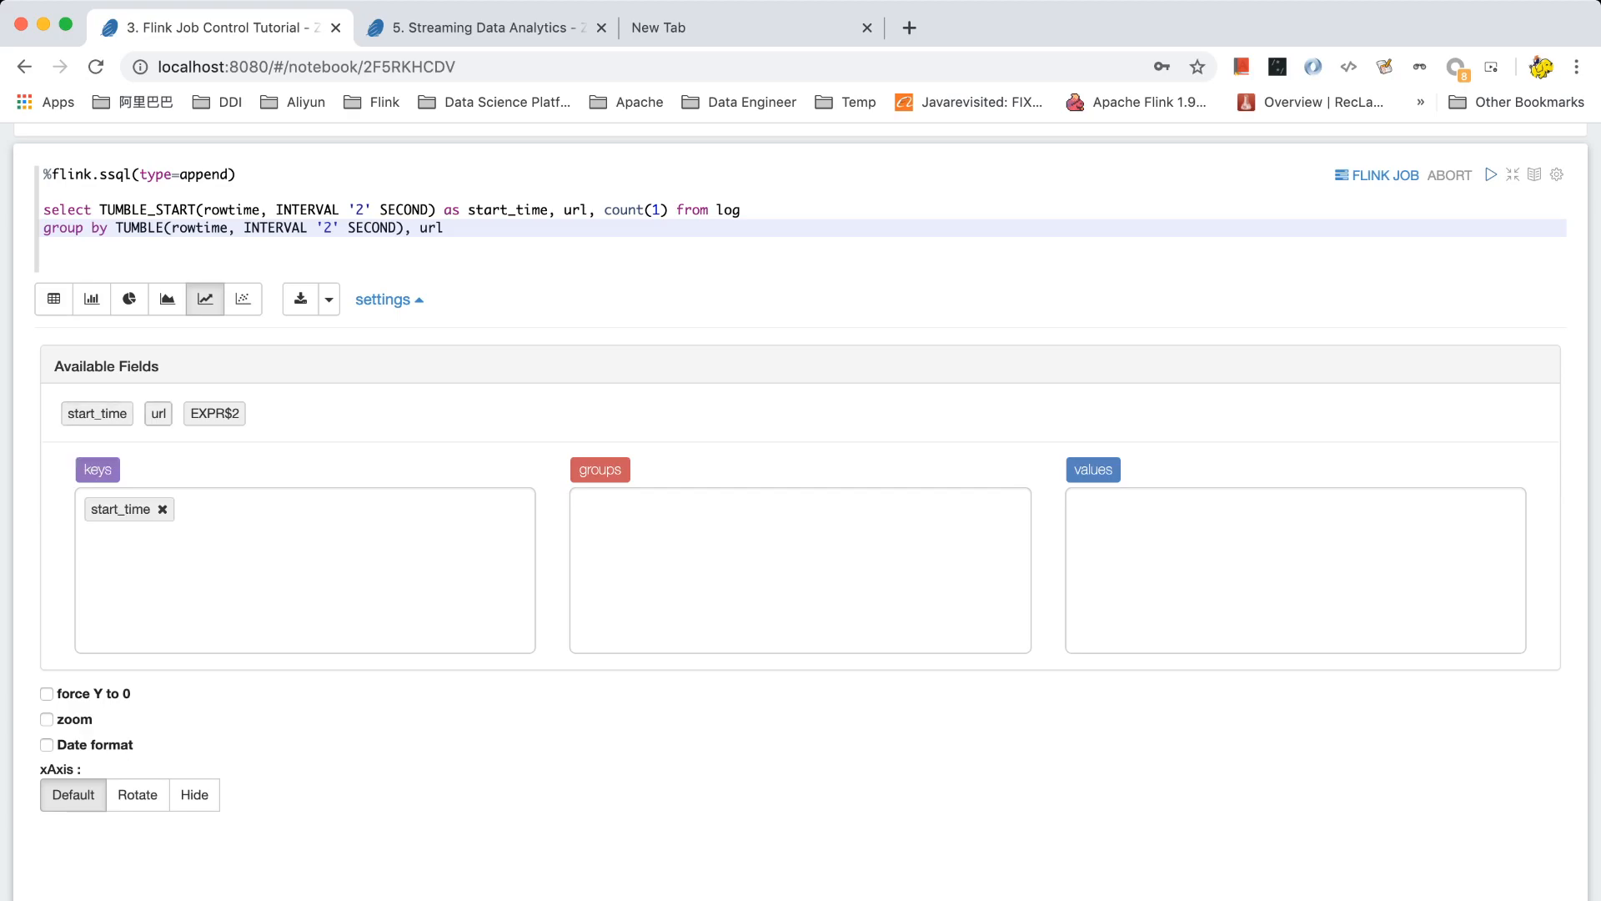
{"action": "left_click_drag", "start_coordinate": [158, 413], "coordinate": [601, 509]}
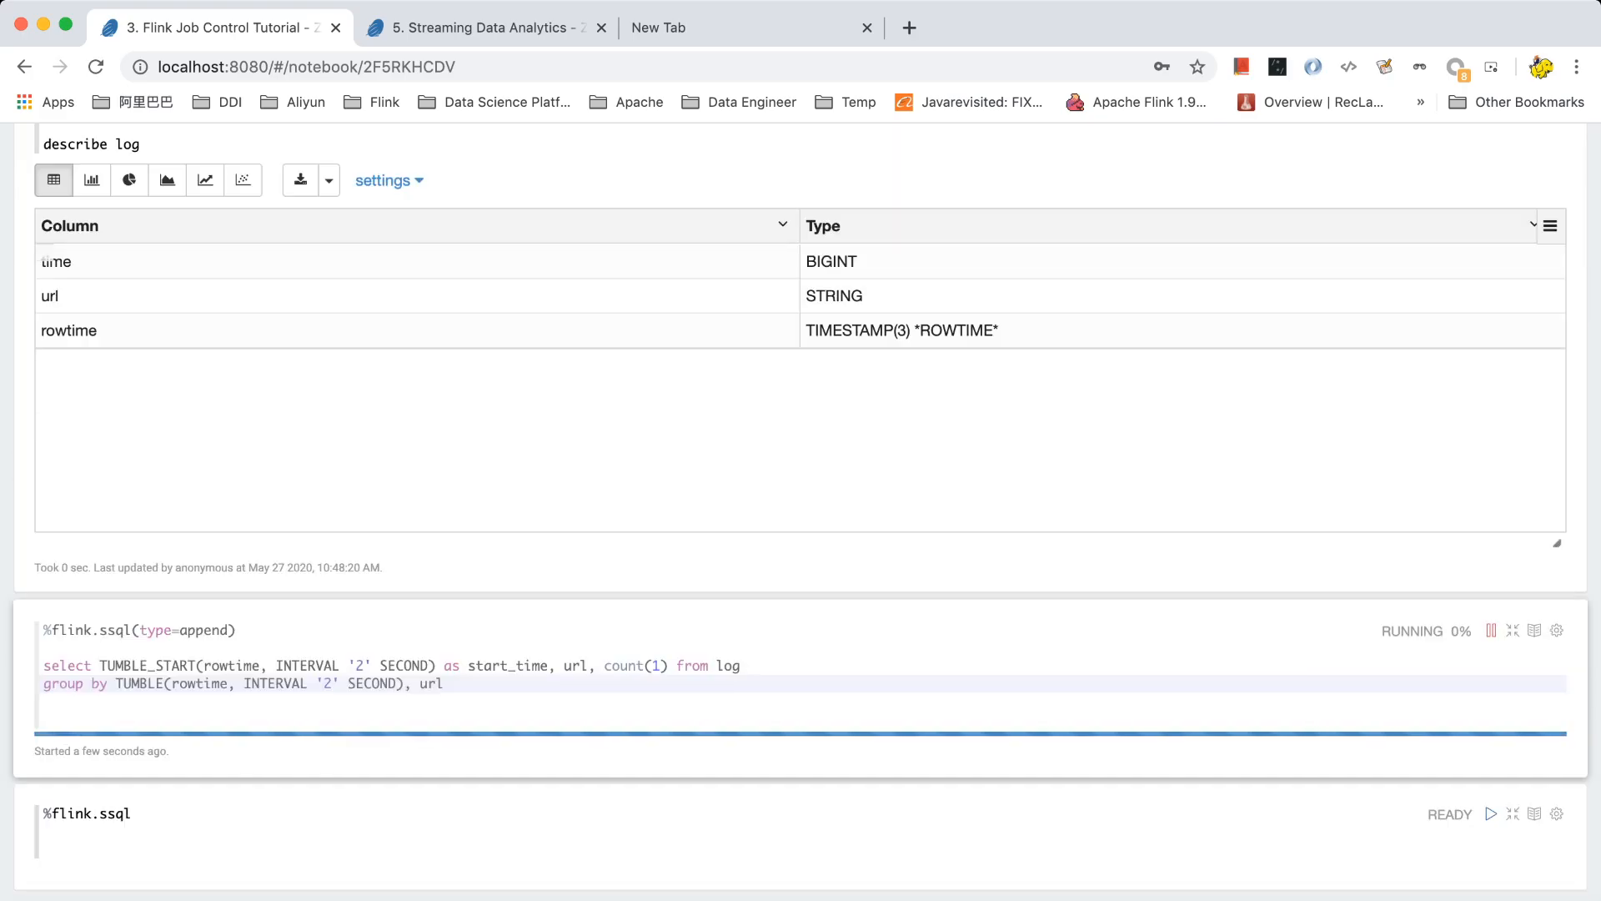
{"action": "left_click", "coordinate": [204, 639]}
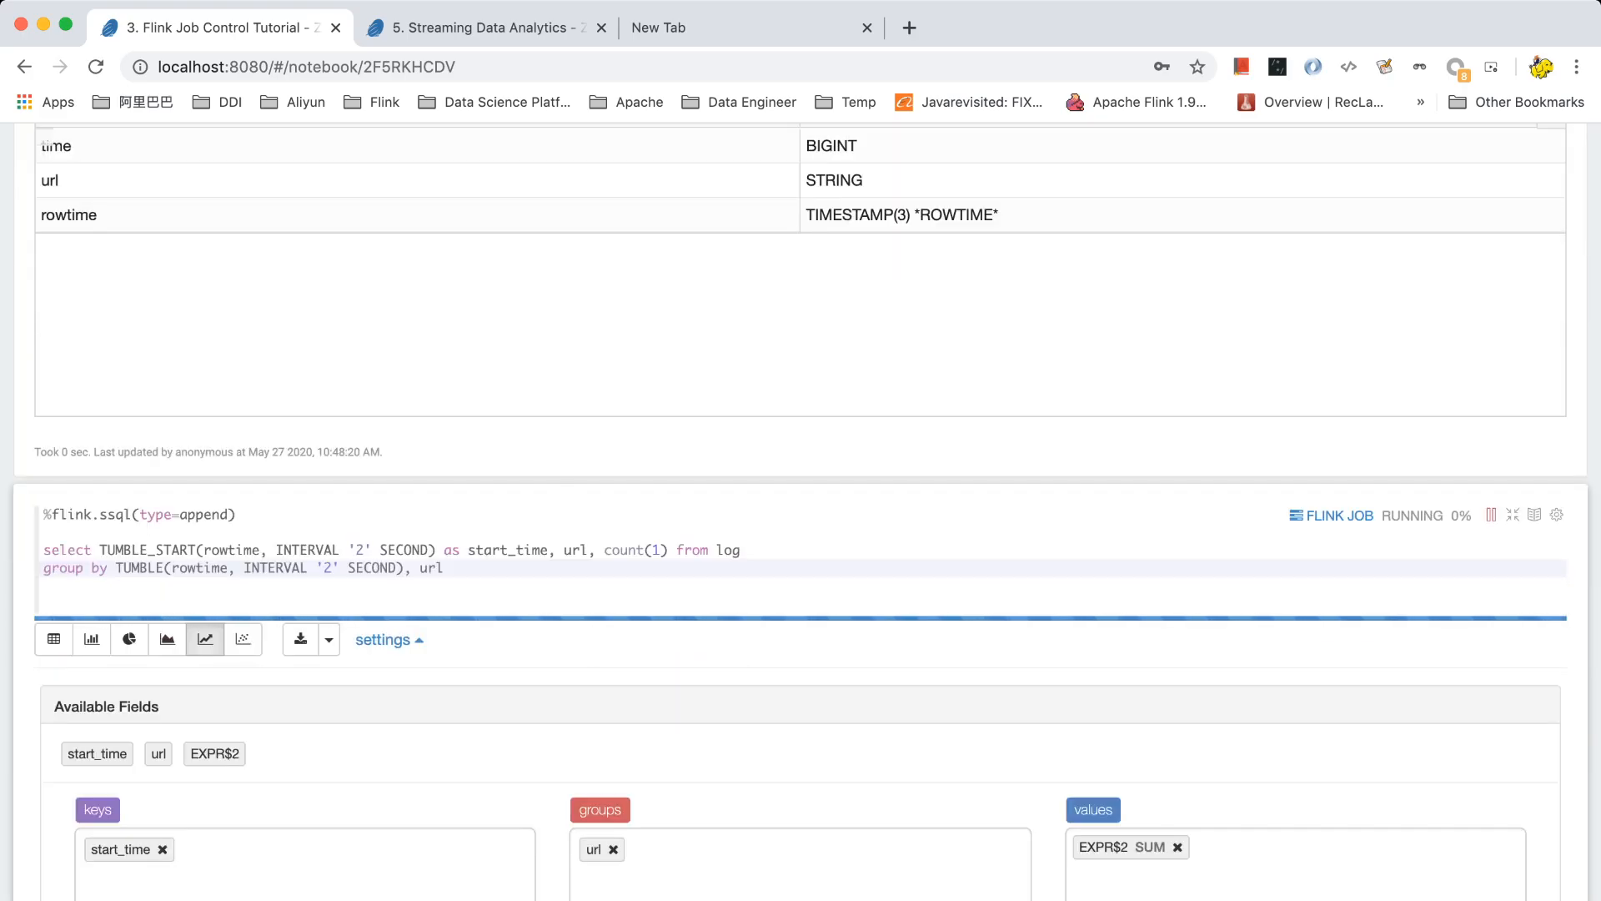
{"action": "scroll", "scroll_direction": "down", "scroll_amount": 3}
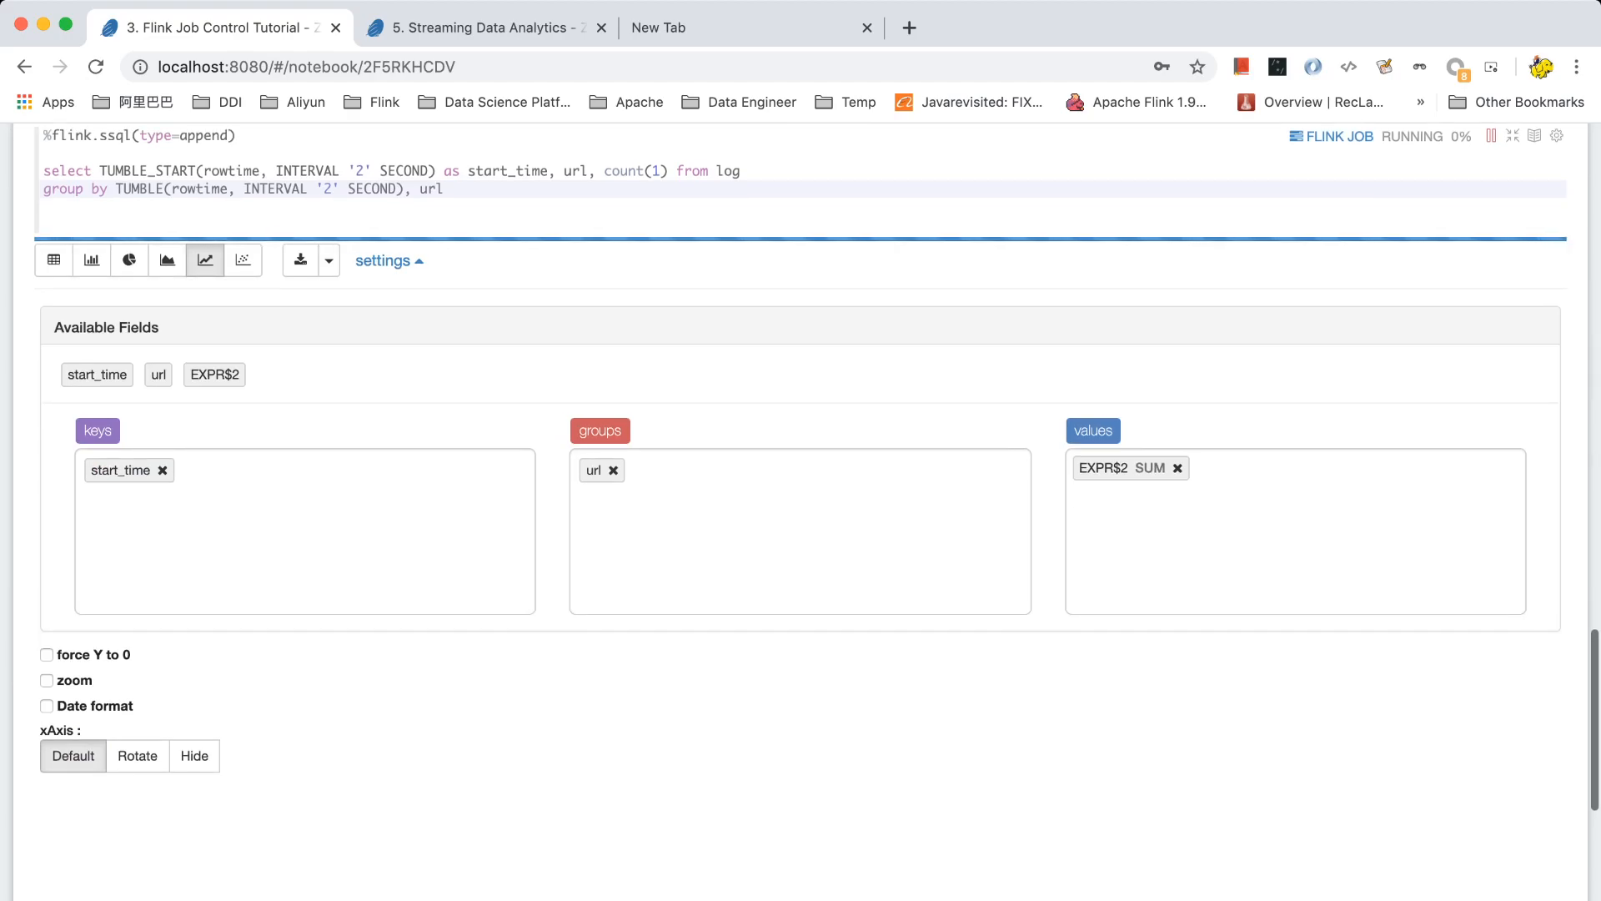